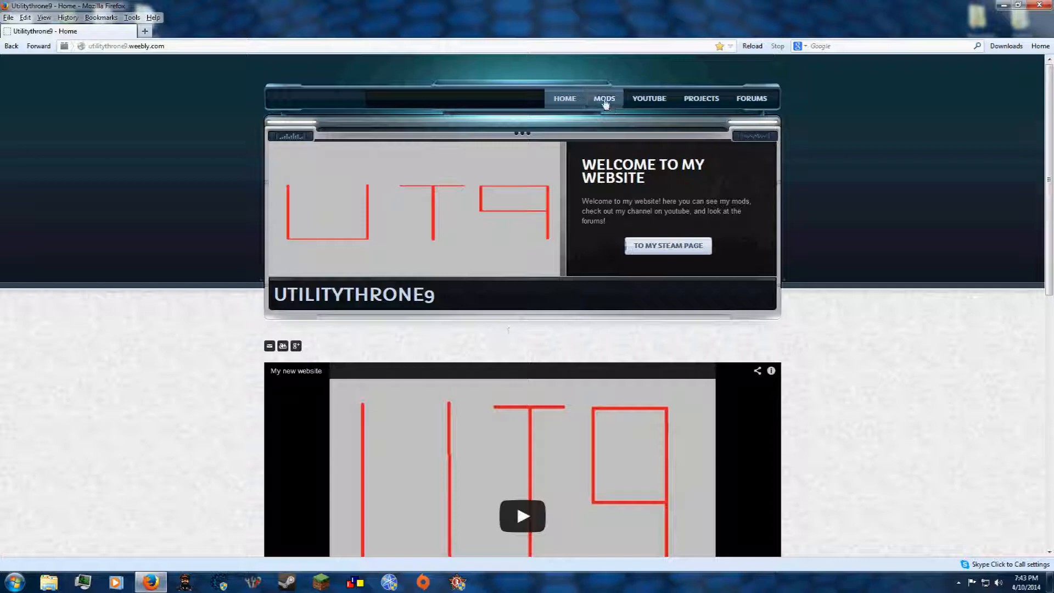
- Open the Future Mod archive from the Mods page in WinRAR and show the FutureMod folder's contents
click(602, 97)
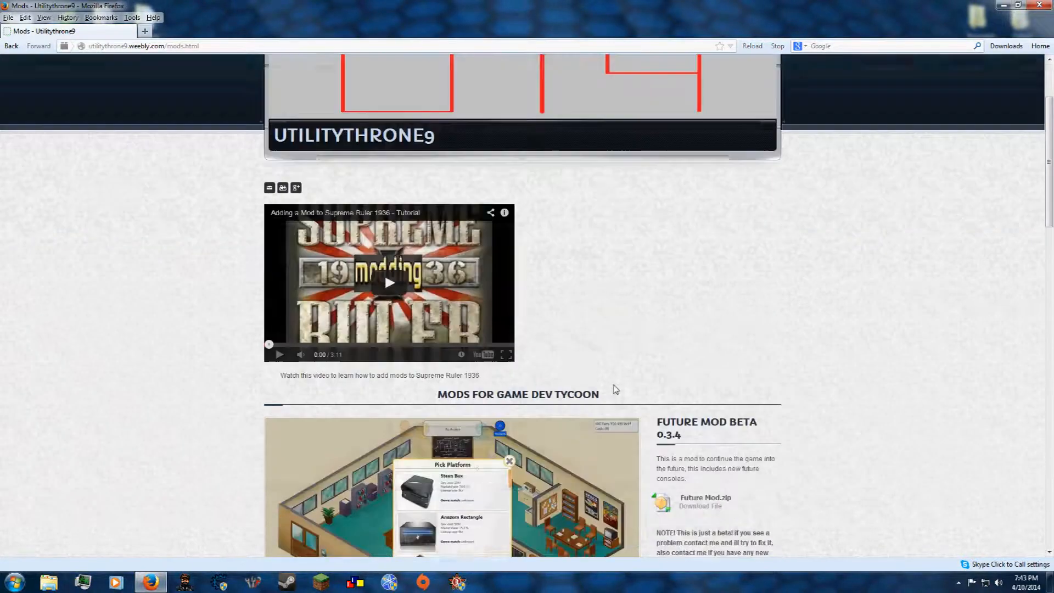
scroll(down, 3)
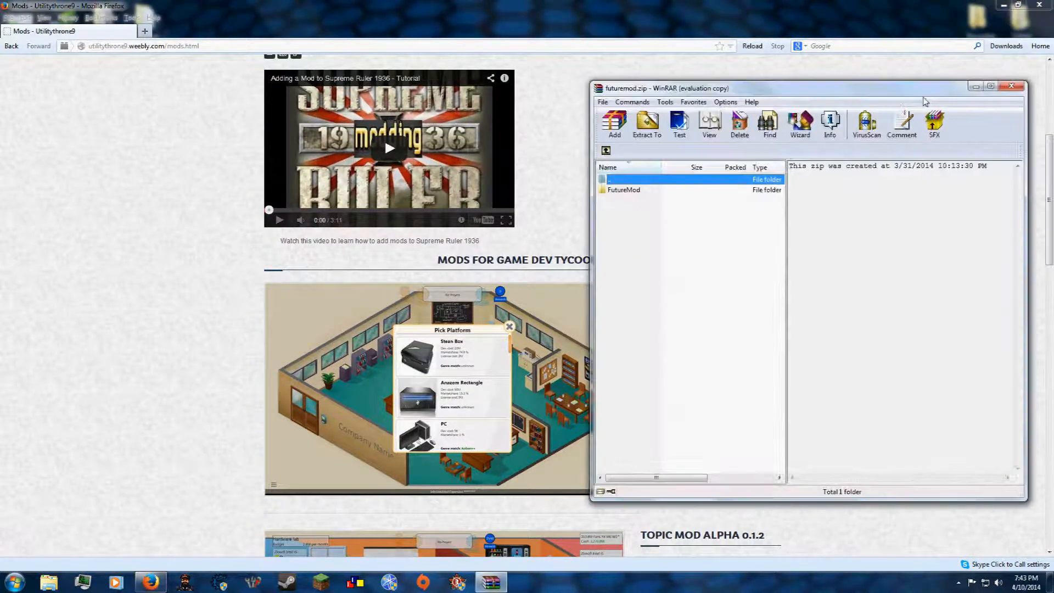
double_click(623, 190)
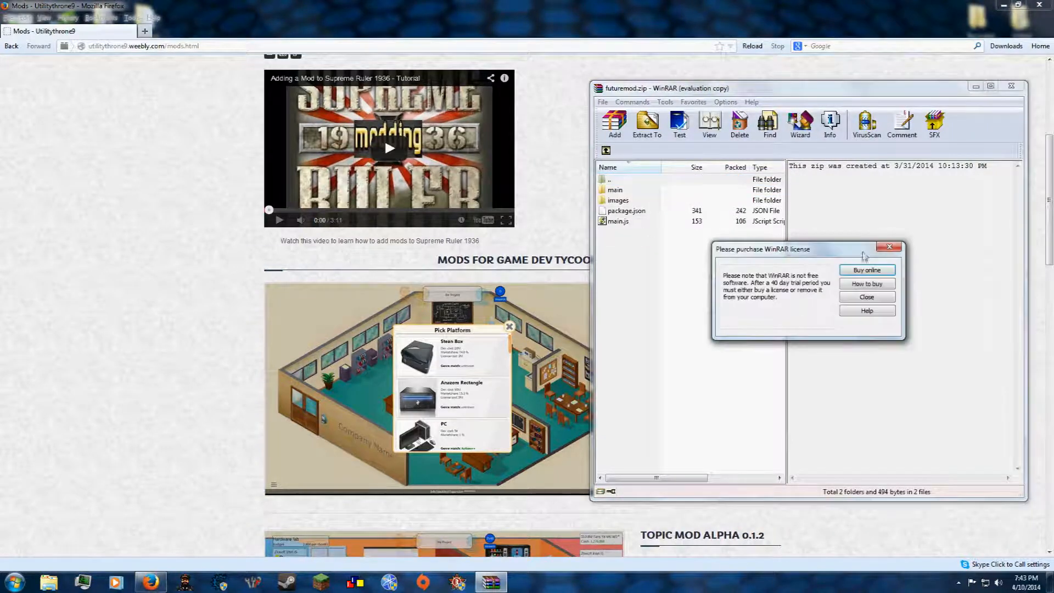
click(867, 296)
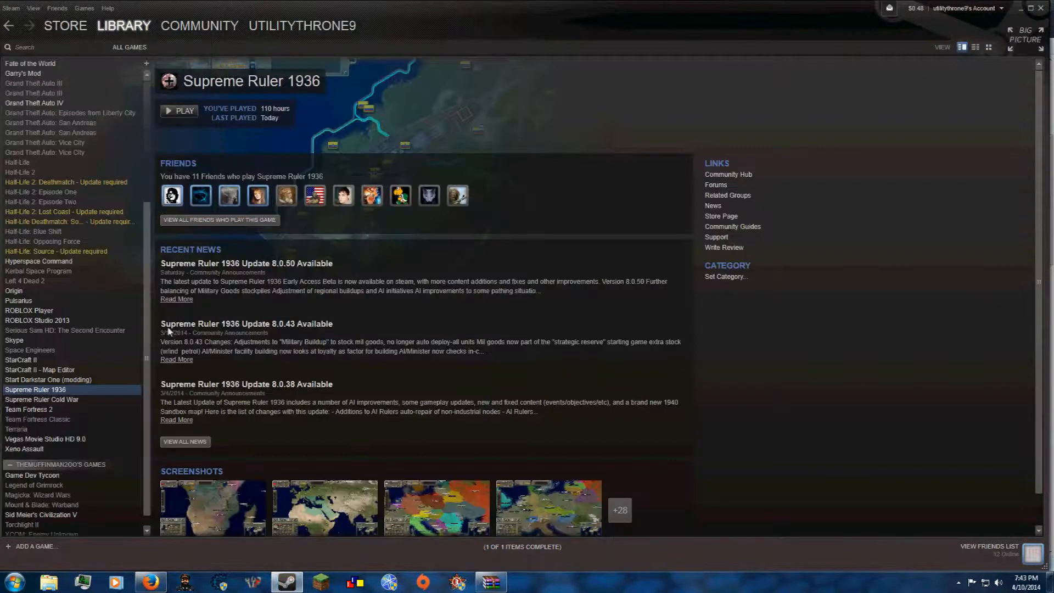
mouse_move(59, 474)
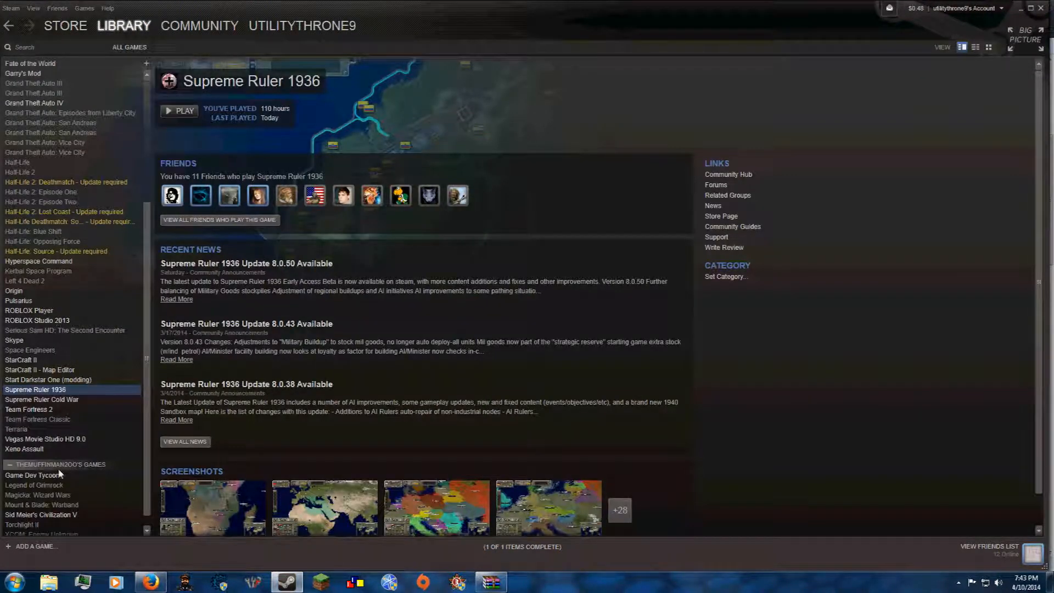
- Browse Game Dev Tycoon's local files via its Steam Properties to reach the install folder
right_click(33, 476)
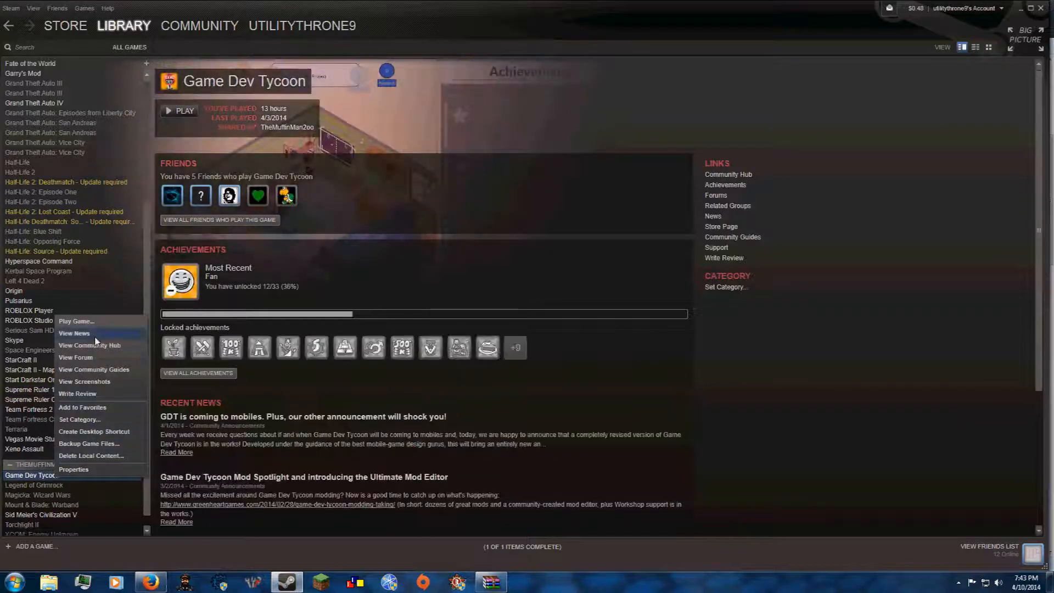
click(74, 469)
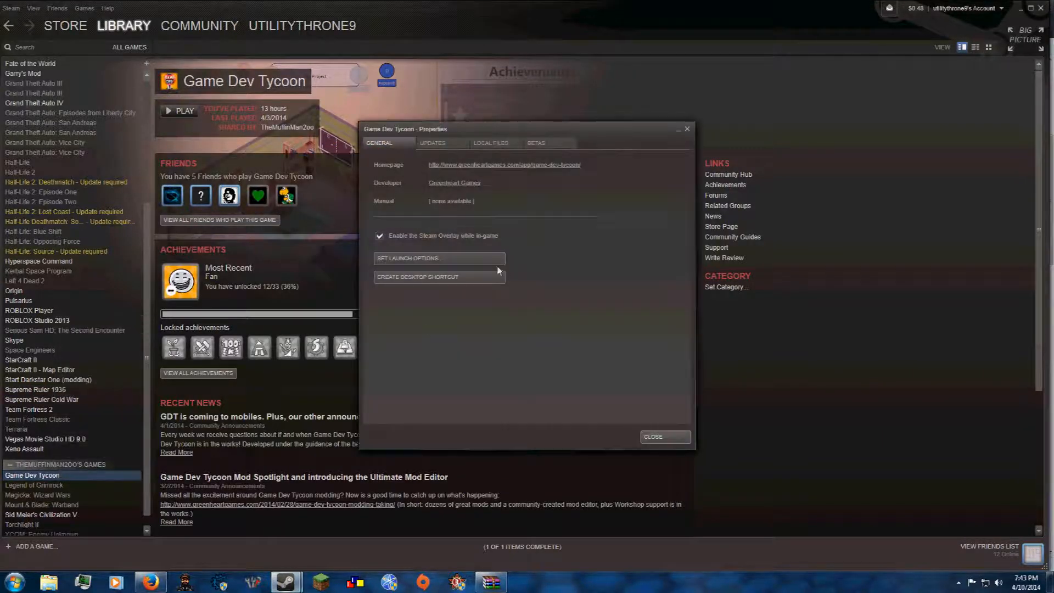
click(491, 142)
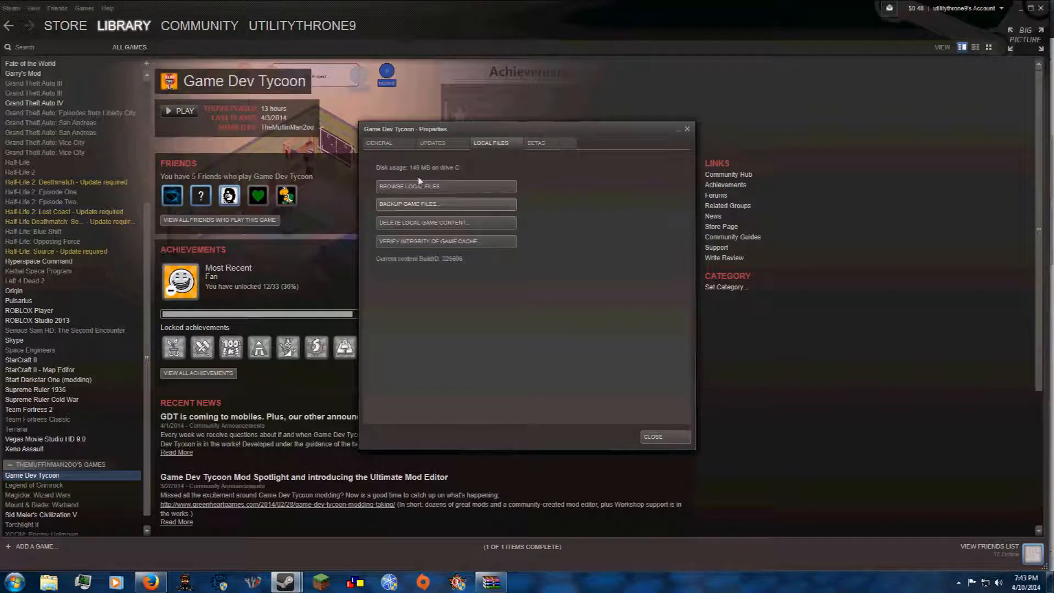
click(408, 187)
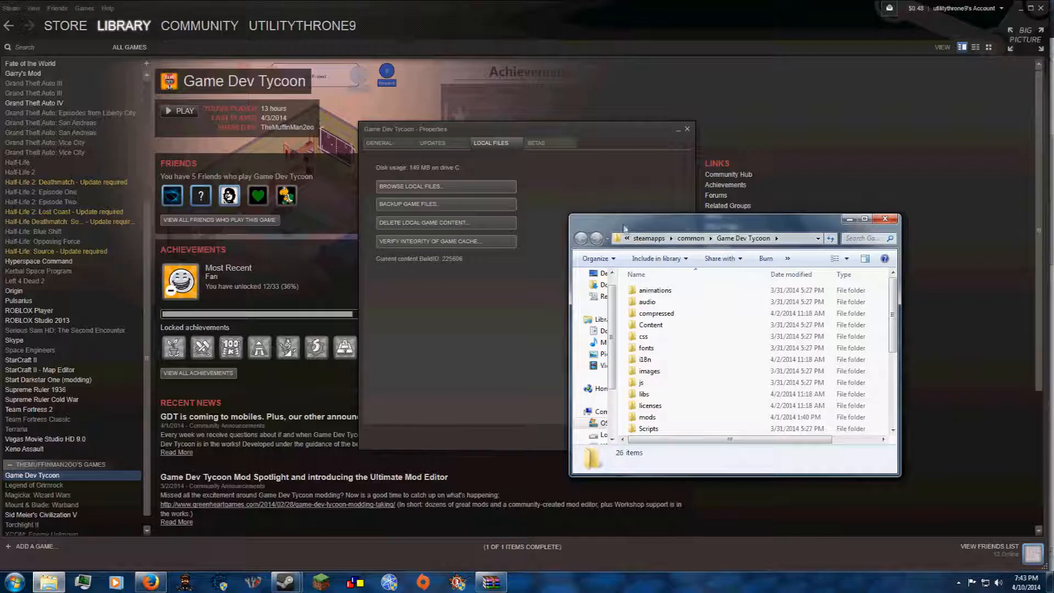
click(830, 238)
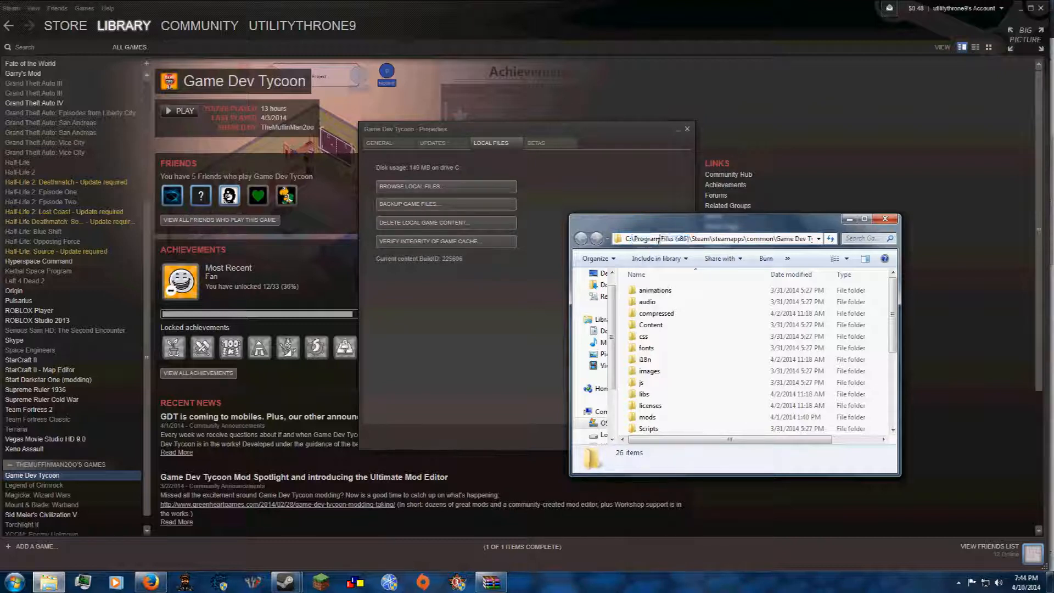
mouse_move(887, 220)
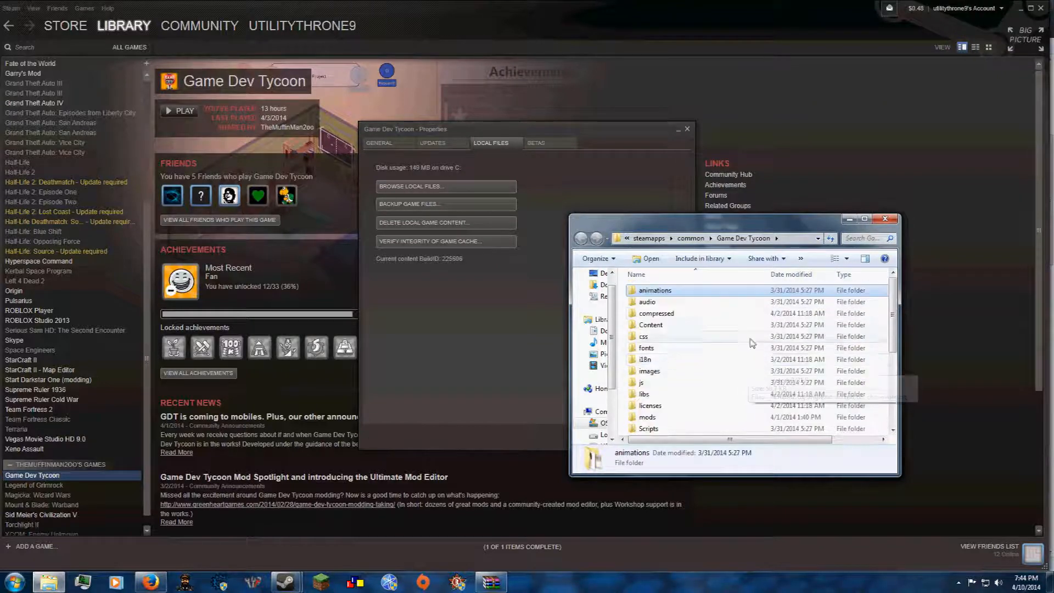
scroll(down, 3)
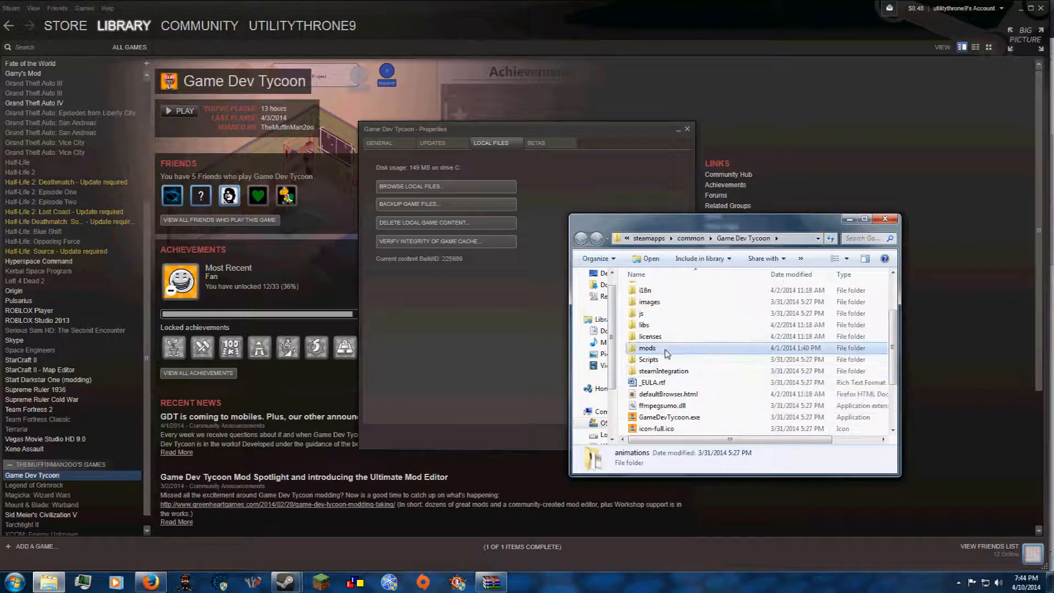
double_click(647, 348)
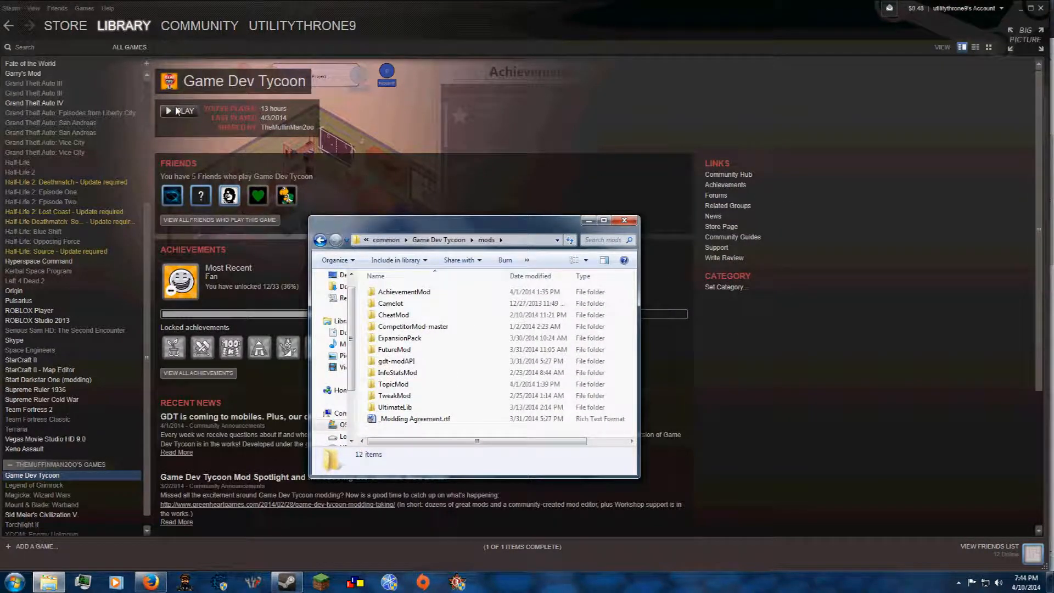
- Close the mods folder window, returning to Game Dev Tycoon's Steam page
click(624, 220)
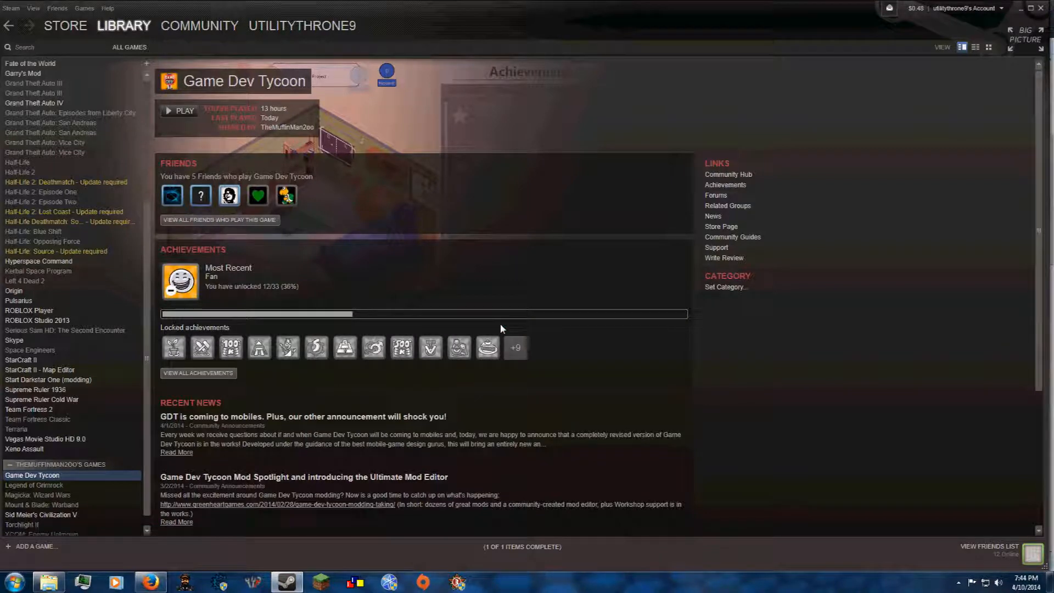
- Launch Game Dev Tycoon from the Steam library so its main menu appears
click(180, 111)
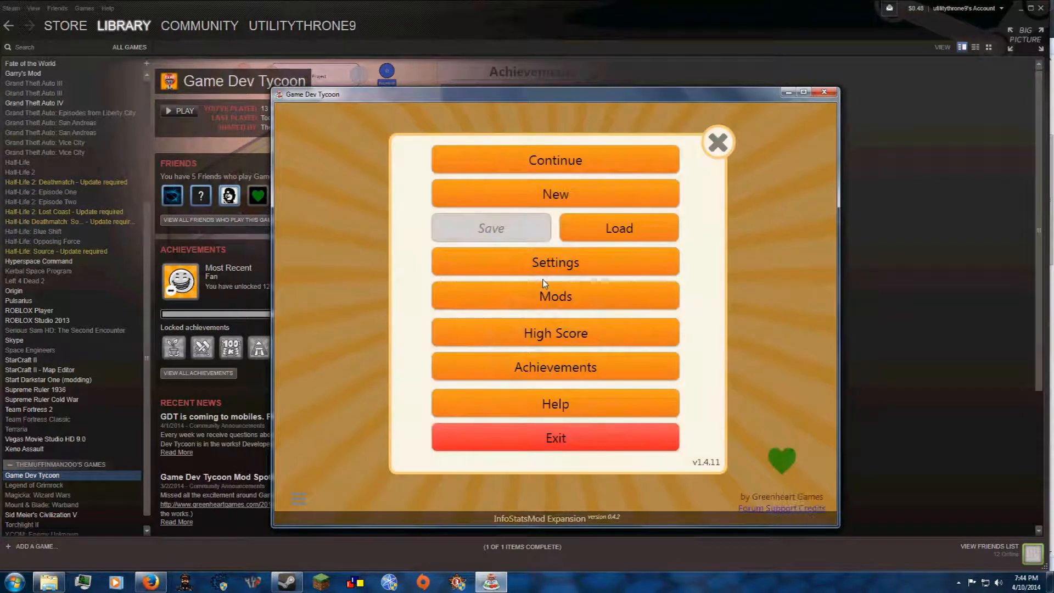
- Show the installed mods list and scroll to FutureMod v0.3.4b
click(555, 295)
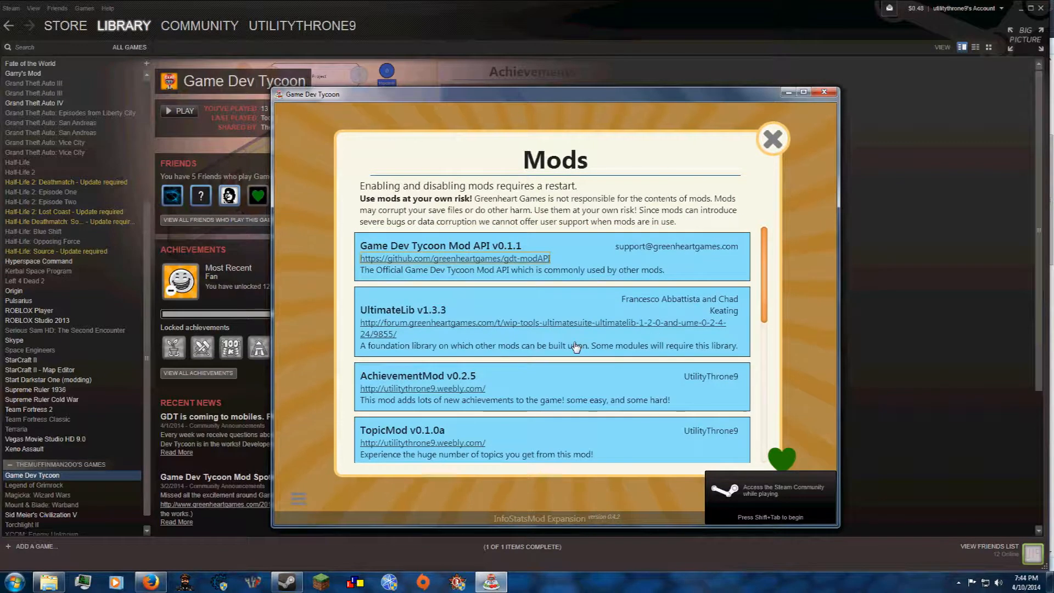
scroll(down, 3)
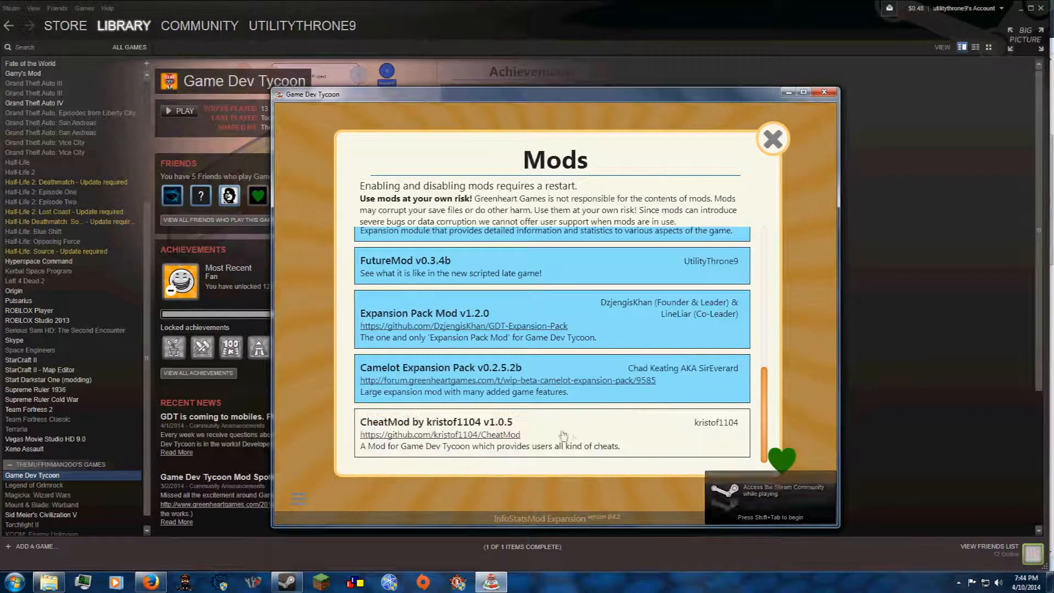